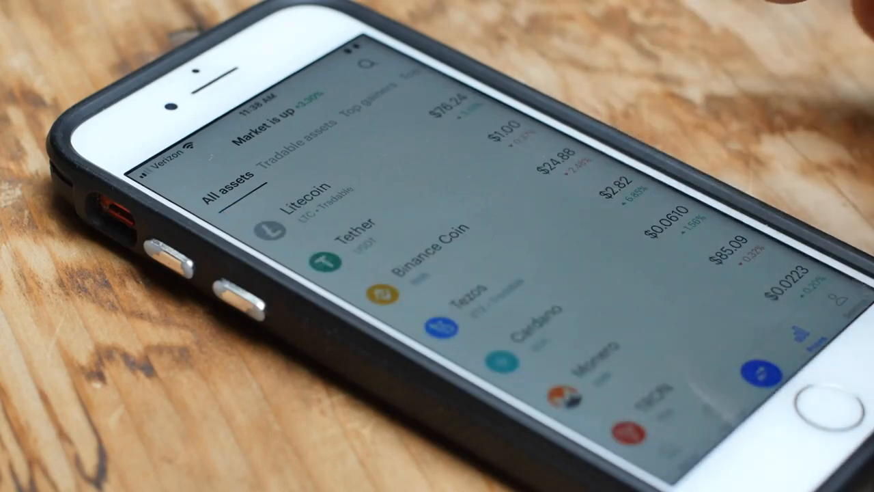
{"action": "scroll", "scroll_direction": "down", "scroll_amount": 3}
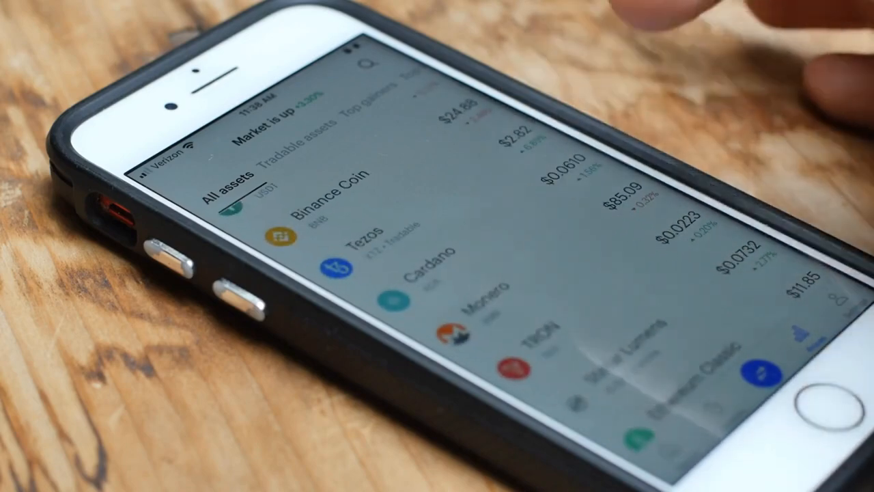
{"action": "scroll", "scroll_direction": "down", "scroll_amount": 3}
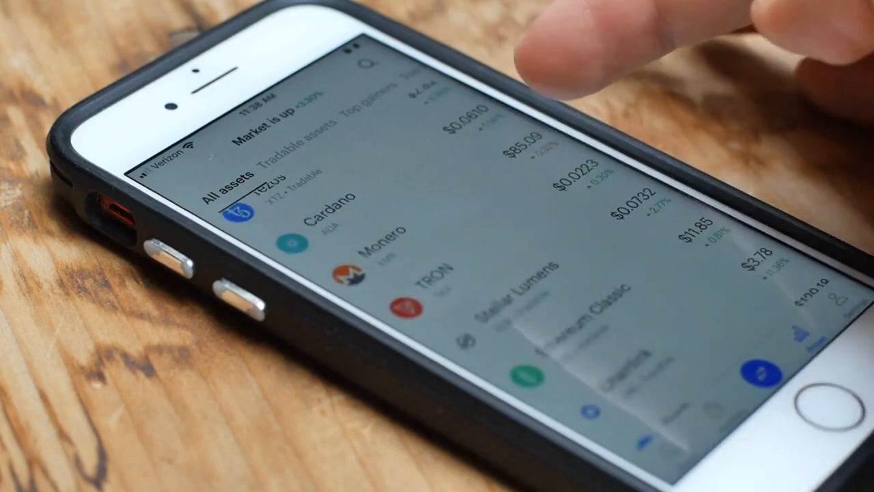
{"action": "scroll", "scroll_direction": "down", "scroll_amount": 3}
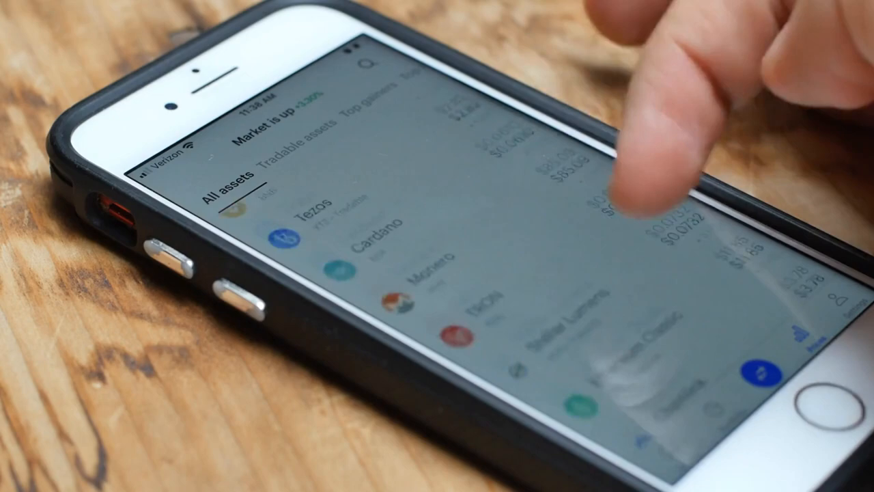